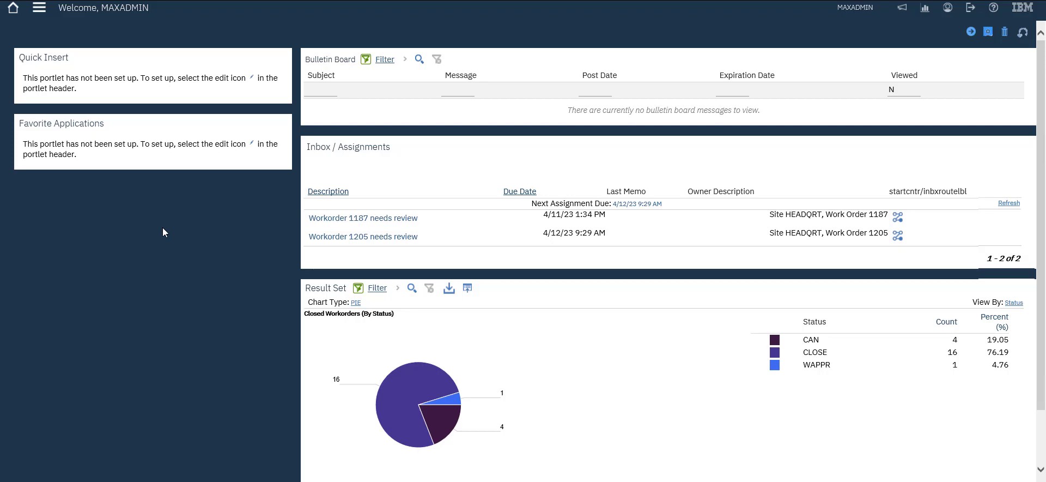
pyautogui.moveTo(176, 89)
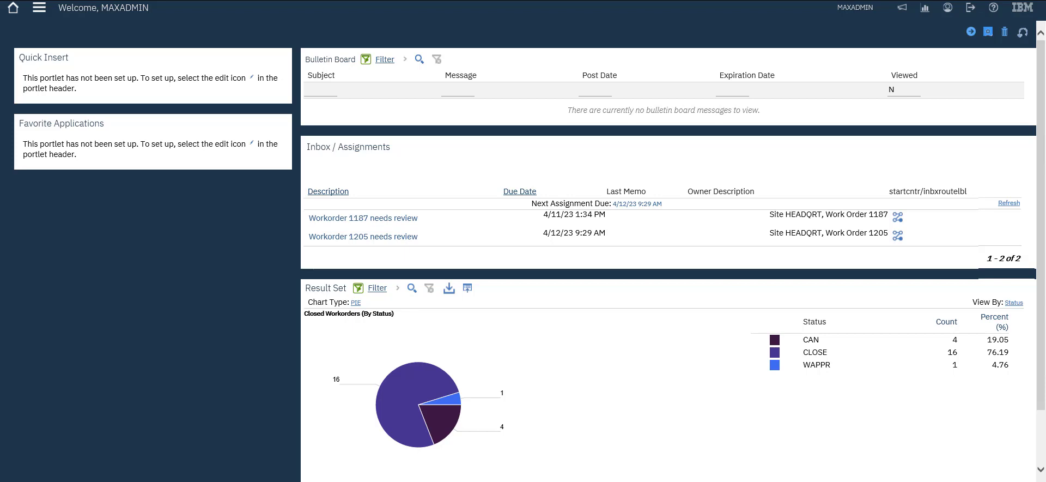
pyautogui.moveTo(203, 289)
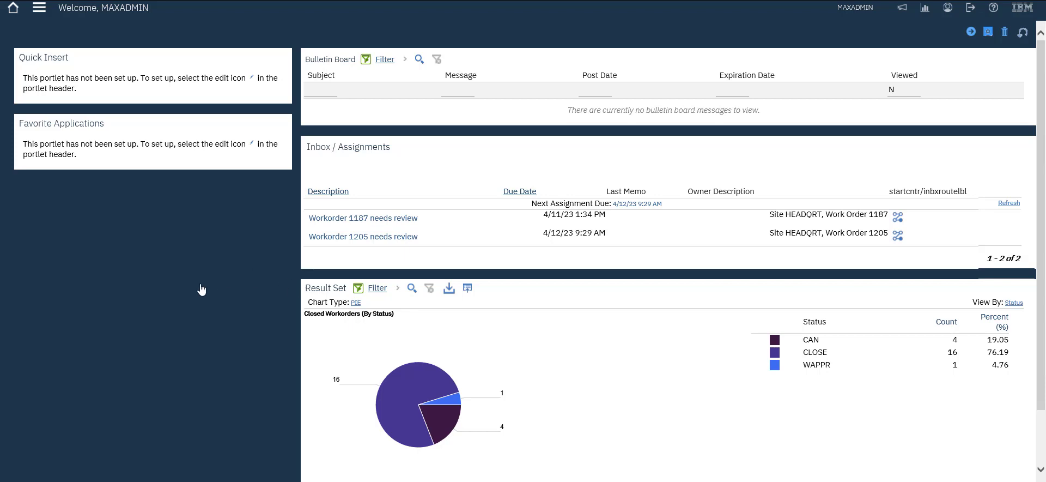
pyautogui.moveTo(121, 46)
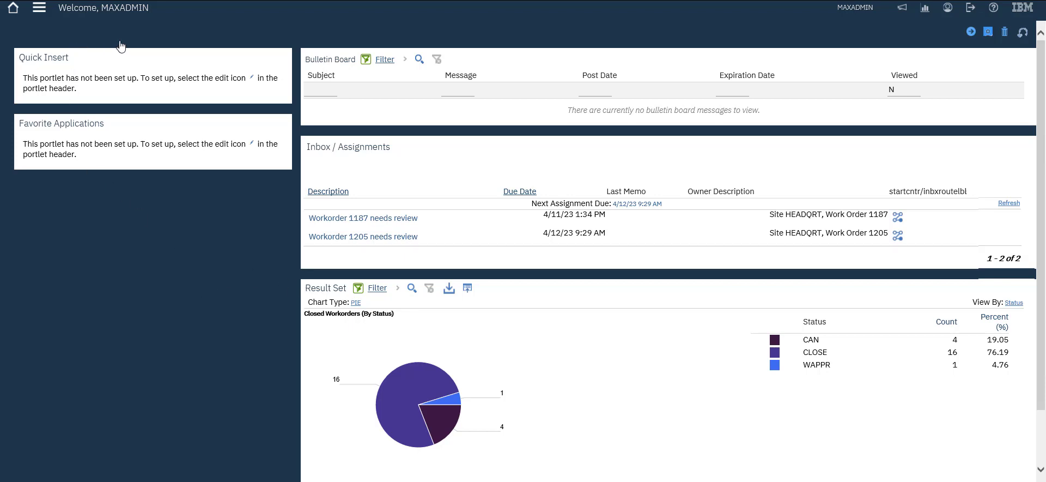
pyautogui.moveTo(140, 48)
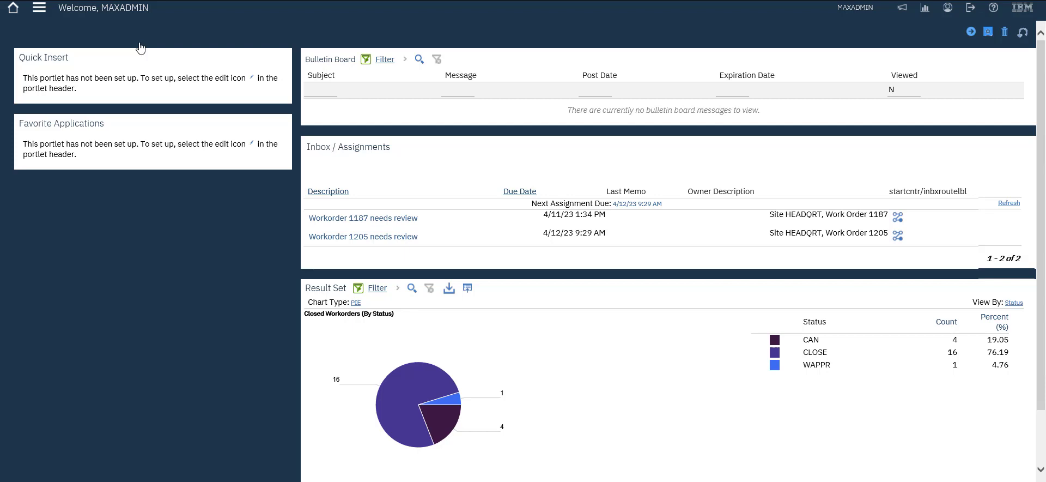
pyautogui.moveTo(40, 12)
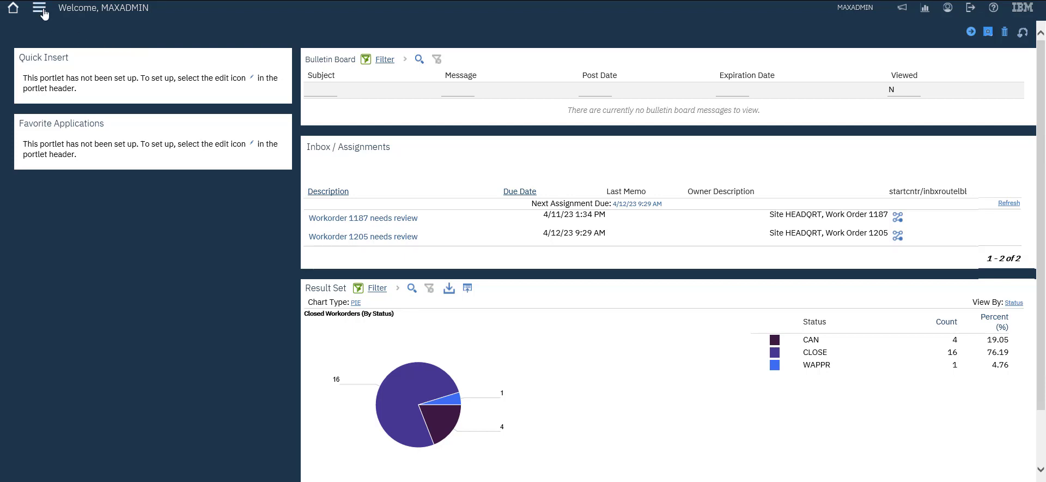
# Expand the applications menu to System Configuration > Platform Configuration for Database Configuration.
pyautogui.click(39, 8)
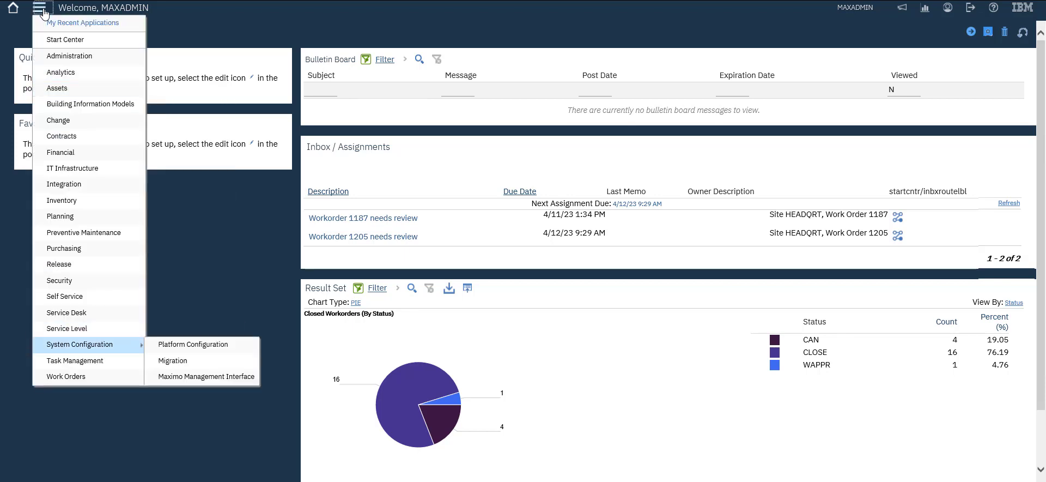
pyautogui.click(41, 10)
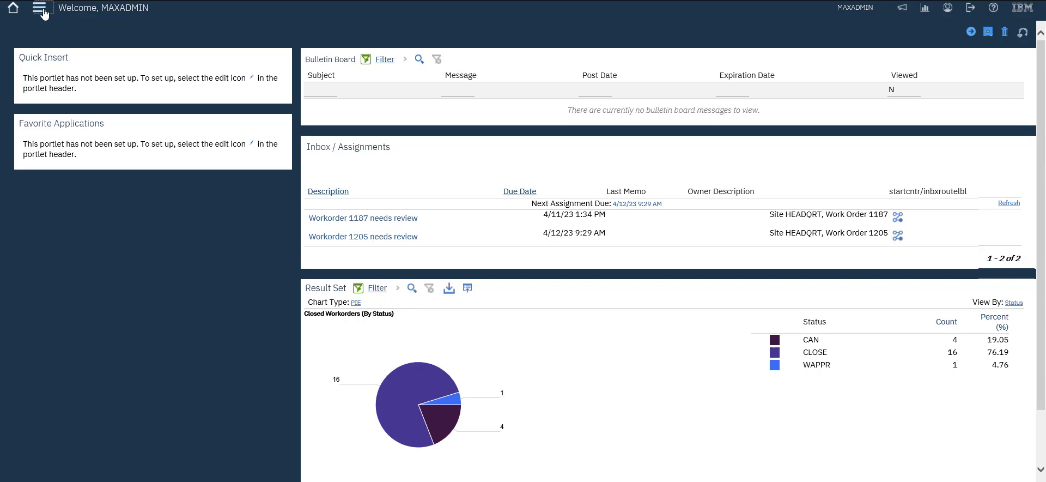
pyautogui.click(41, 9)
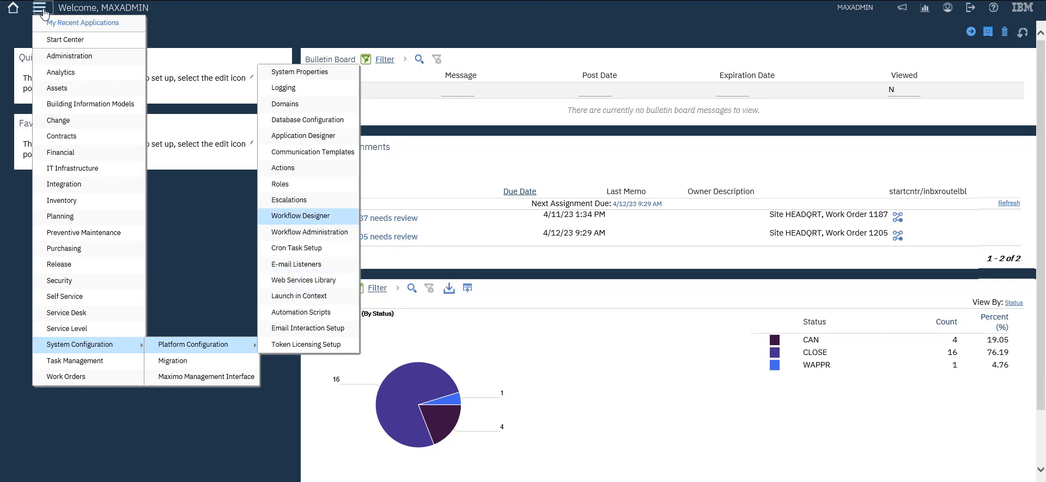
pyautogui.moveTo(280, 184)
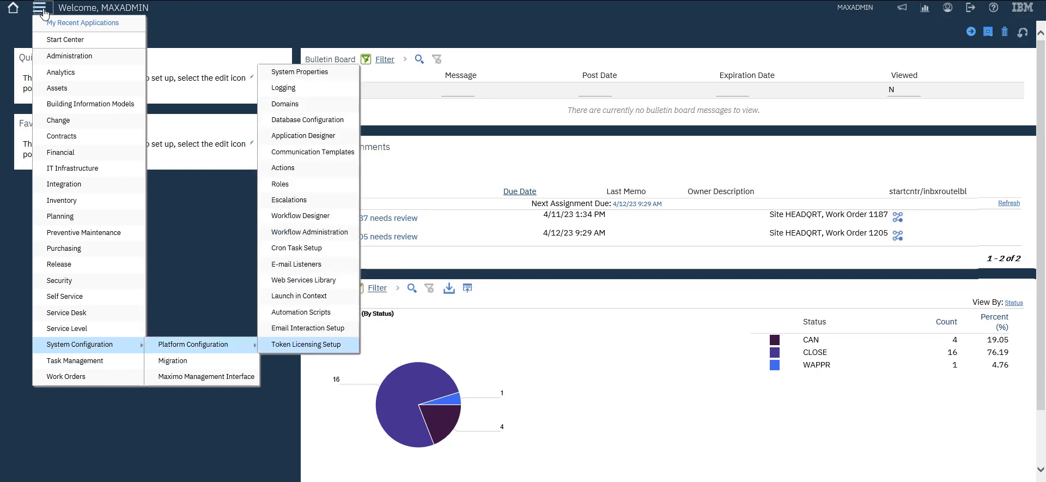
pyautogui.moveTo(308, 119)
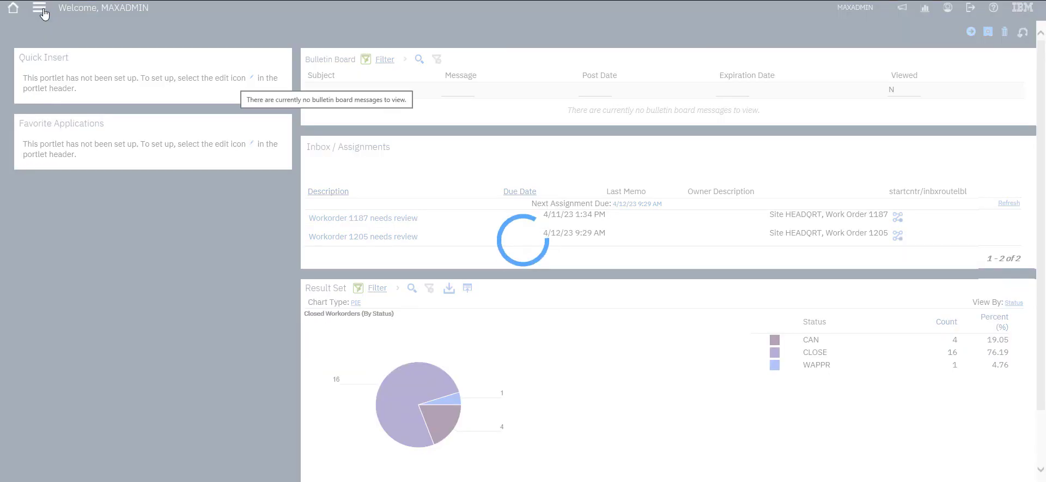
# Filter database objects on 'sr' and open the SR object record.
pyautogui.click(39, 9)
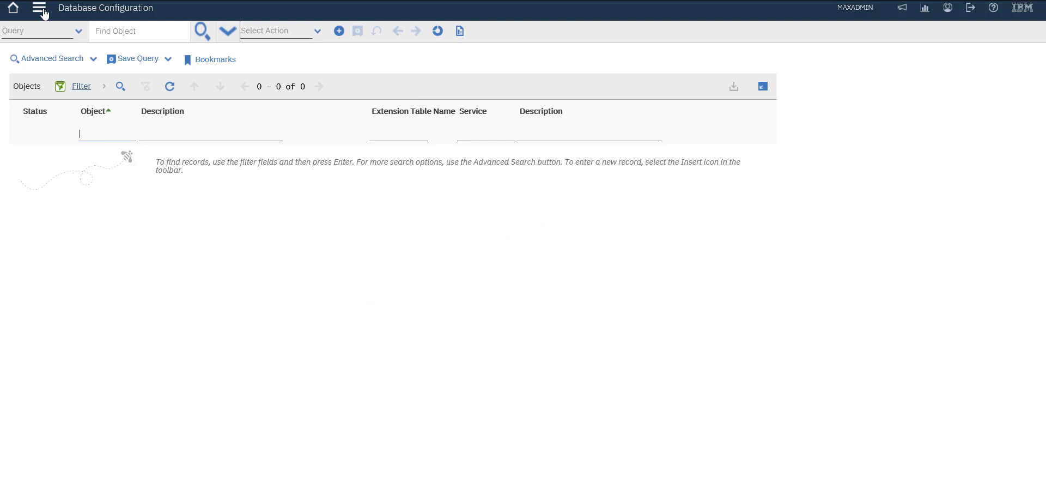
pyautogui.write('sr')
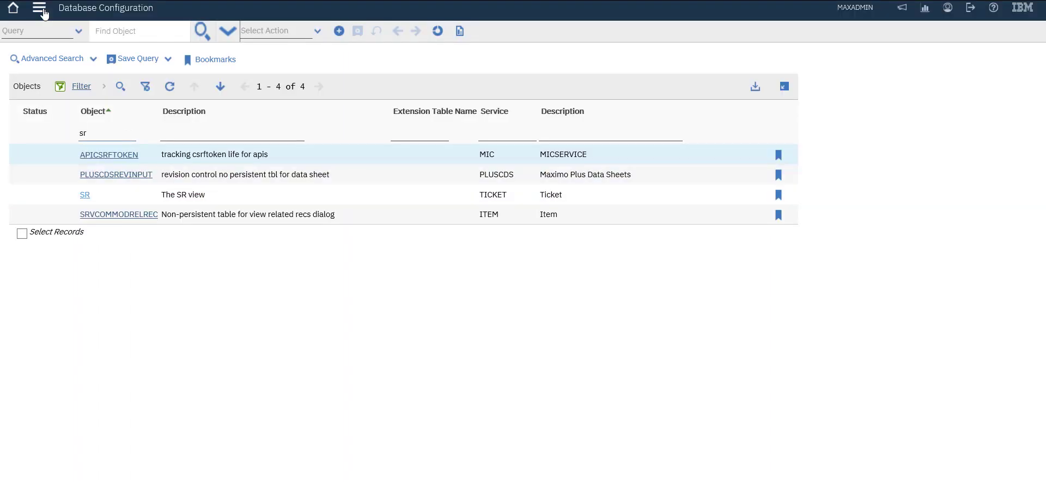
pyautogui.click(85, 194)
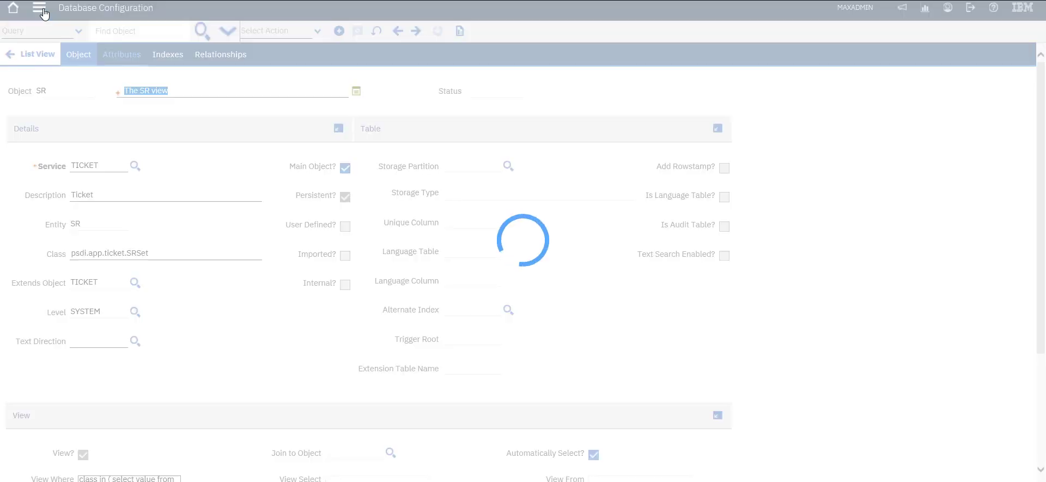
# Filter the SR object's attributes on 'report' to show only REPORTEDBYID.
pyautogui.click(122, 54)
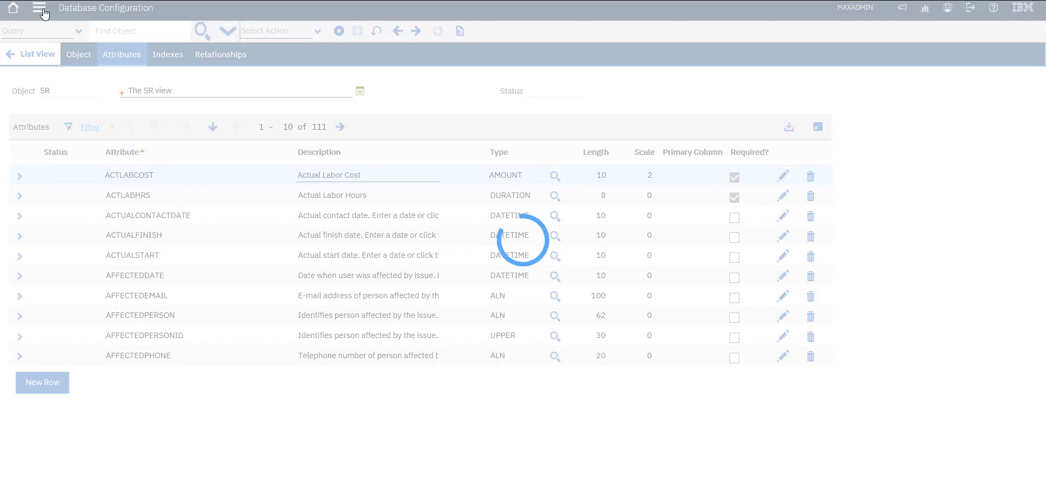
pyautogui.click(89, 127)
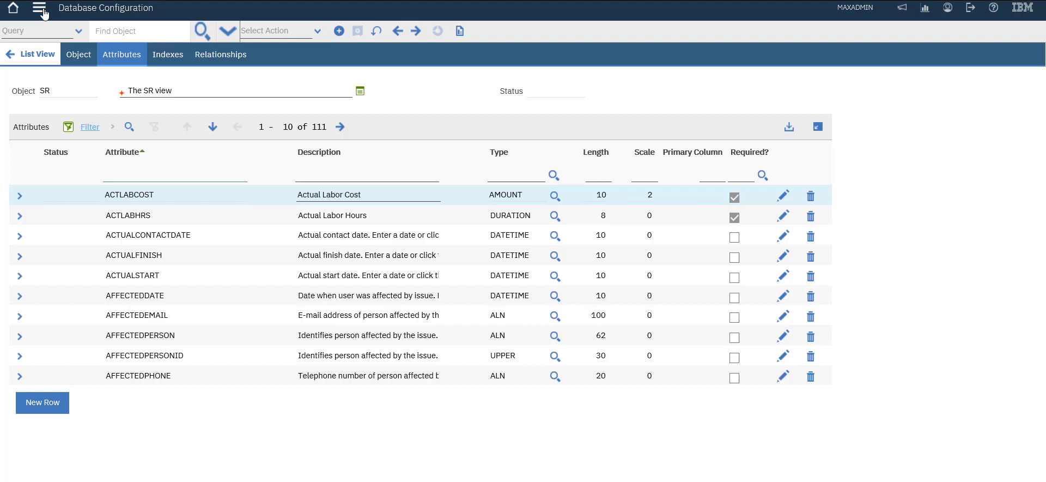
pyautogui.write('reportedbyid')
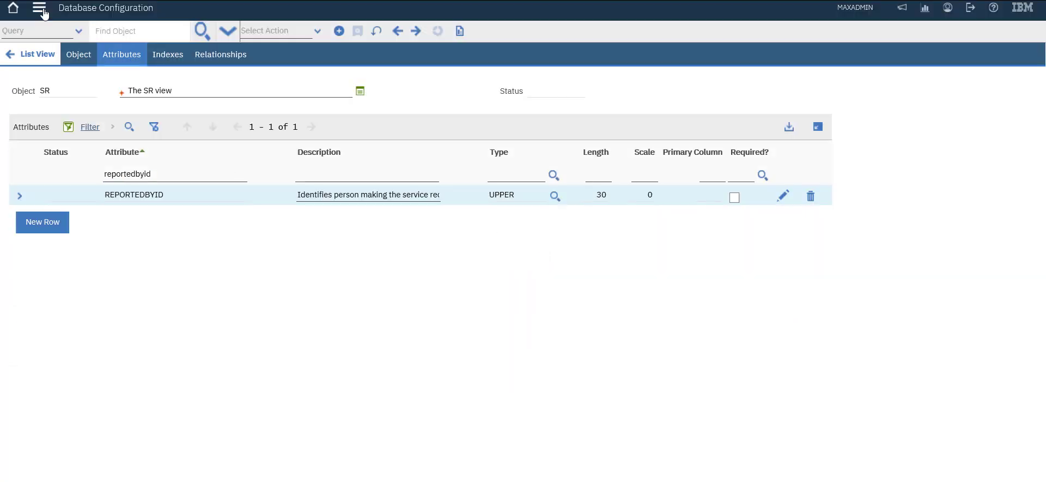
pyautogui.doubleClick(127, 174)
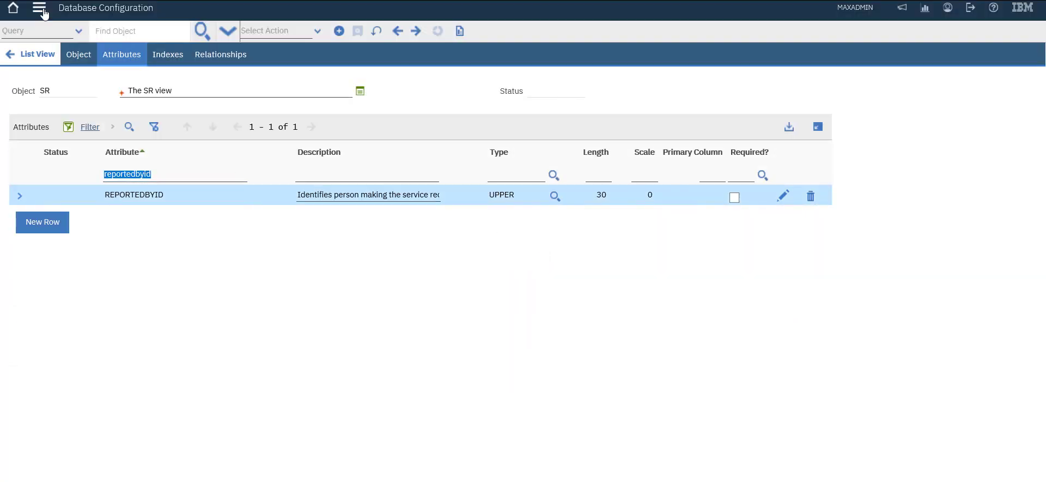
# Set the REPORTEDBYID attribute's default value to &PERSONID&.
pyautogui.click(20, 196)
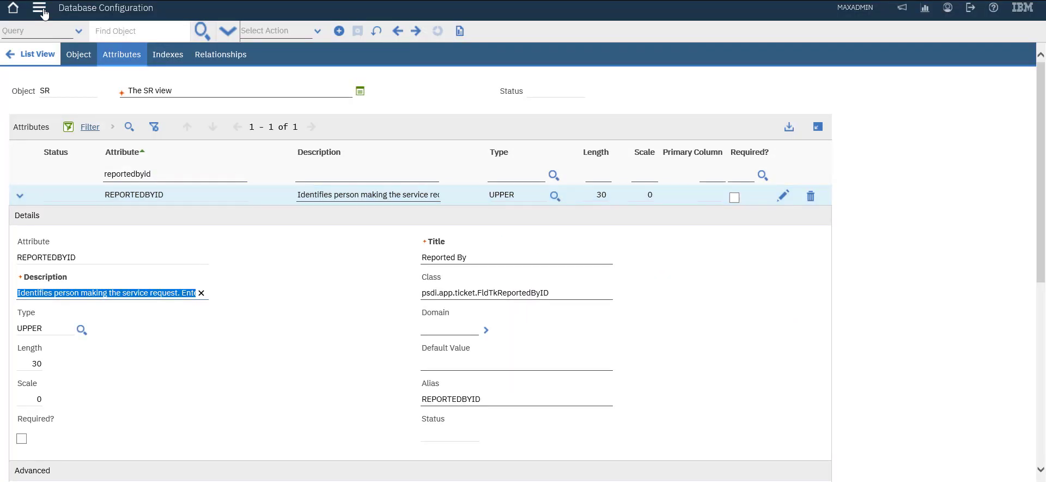
pyautogui.click(516, 364)
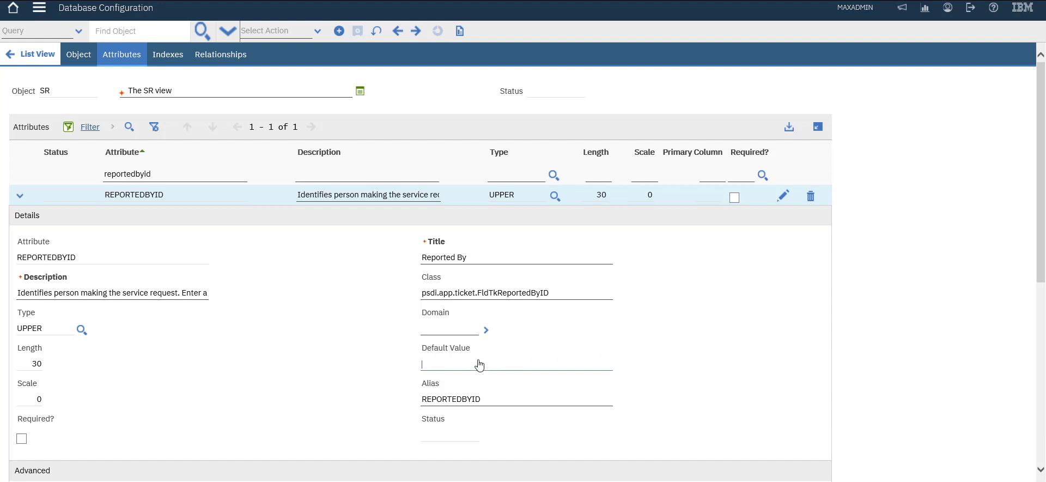
pyautogui.moveTo(463, 365)
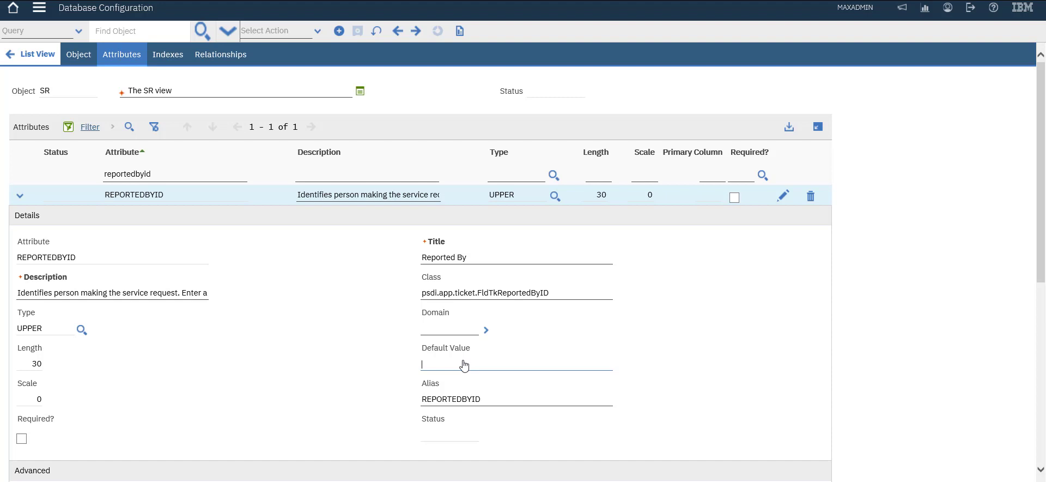
pyautogui.write('&PERSONID&')
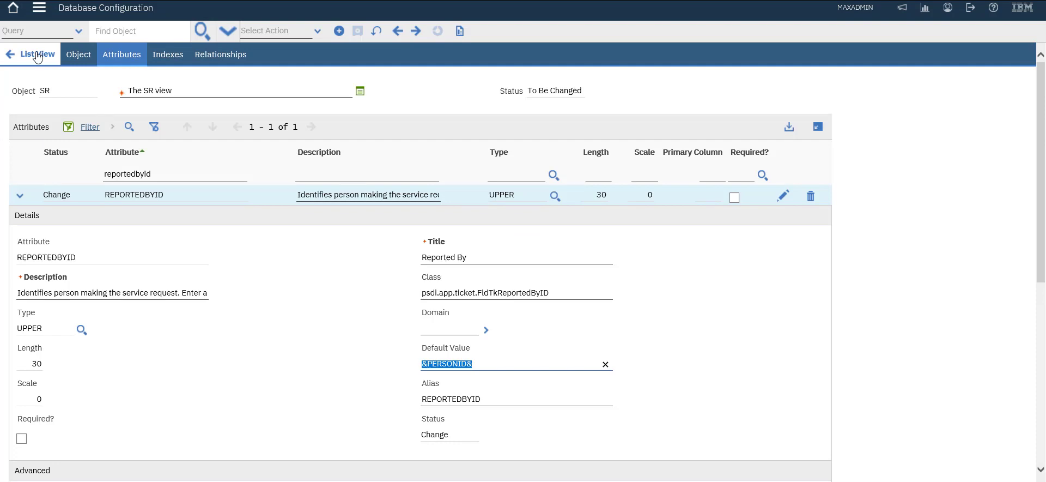
# Return to the object list and apply the pending non-structural configuration changes.
pyautogui.click(606, 364)
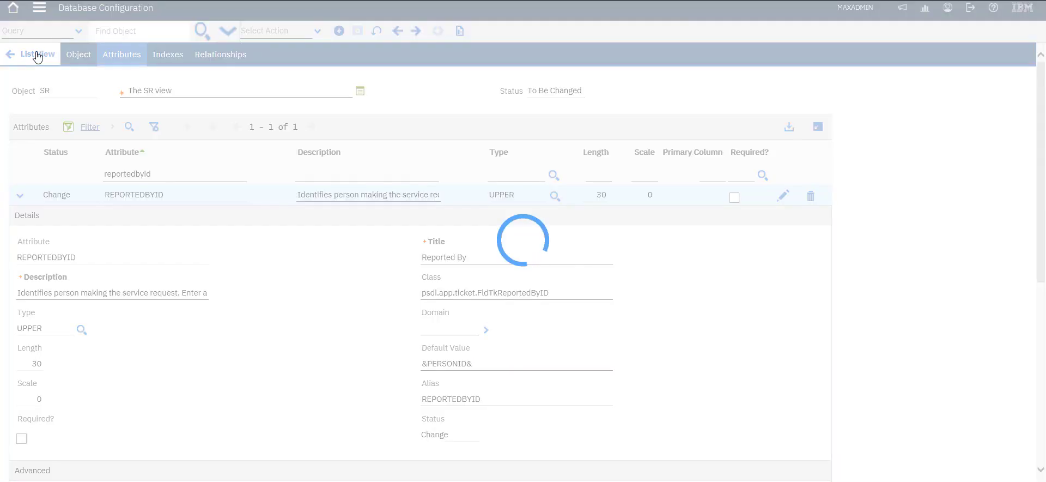
pyautogui.click(38, 54)
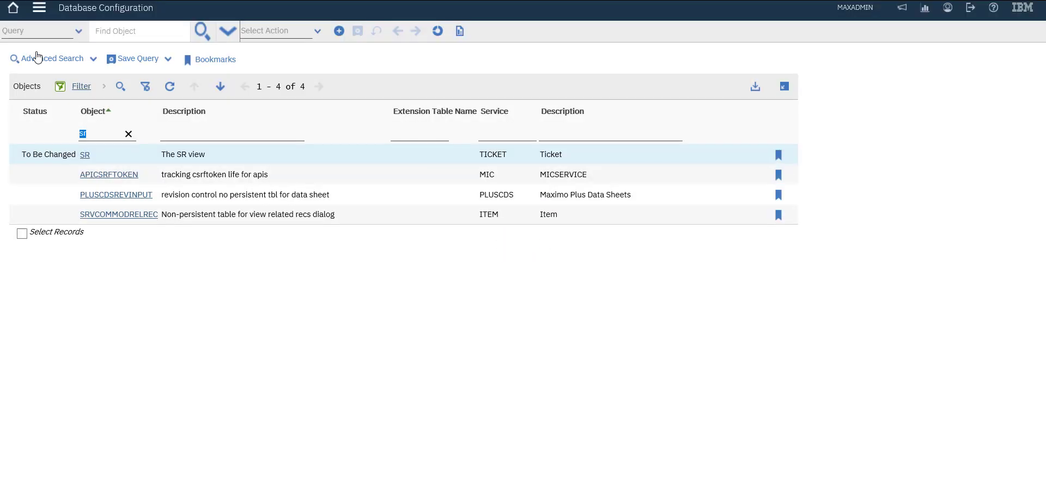
pyautogui.click(280, 30)
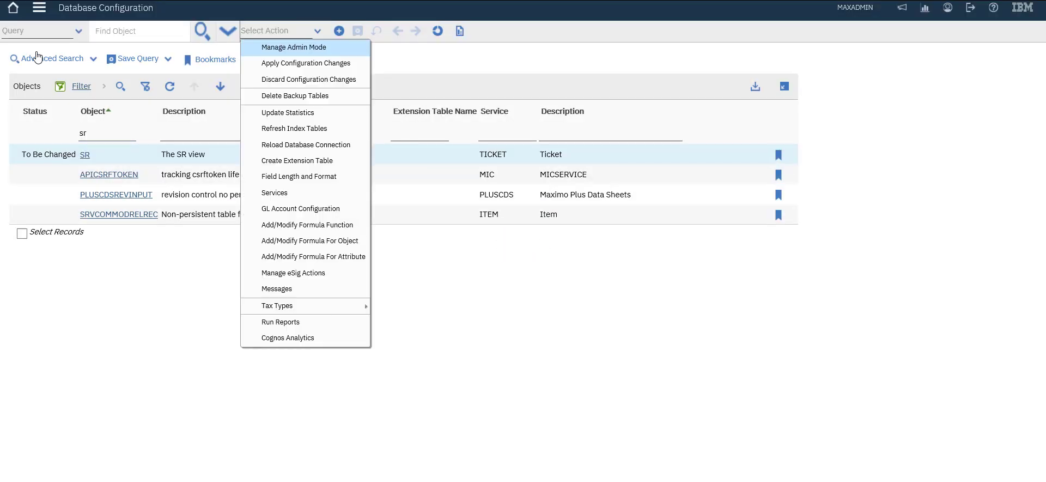
pyautogui.moveTo(306, 63)
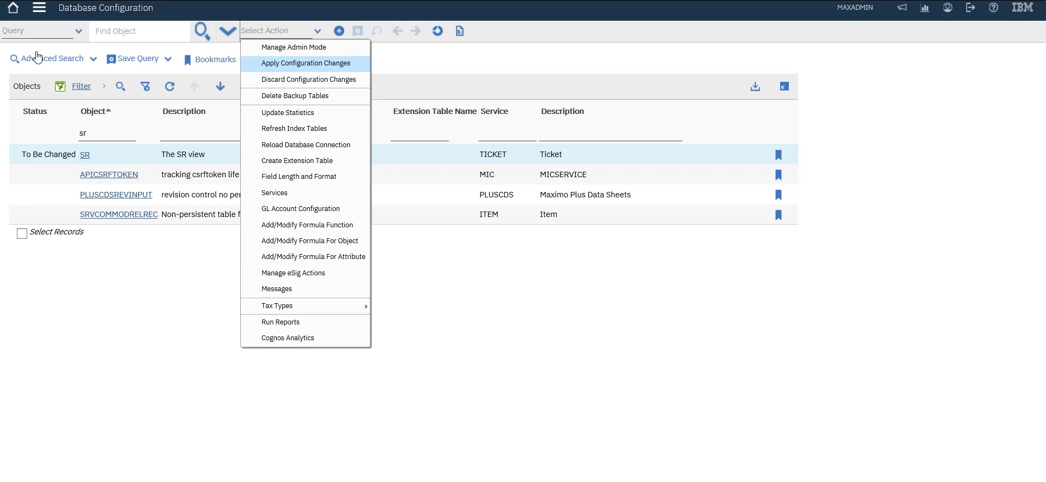
pyautogui.click(305, 63)
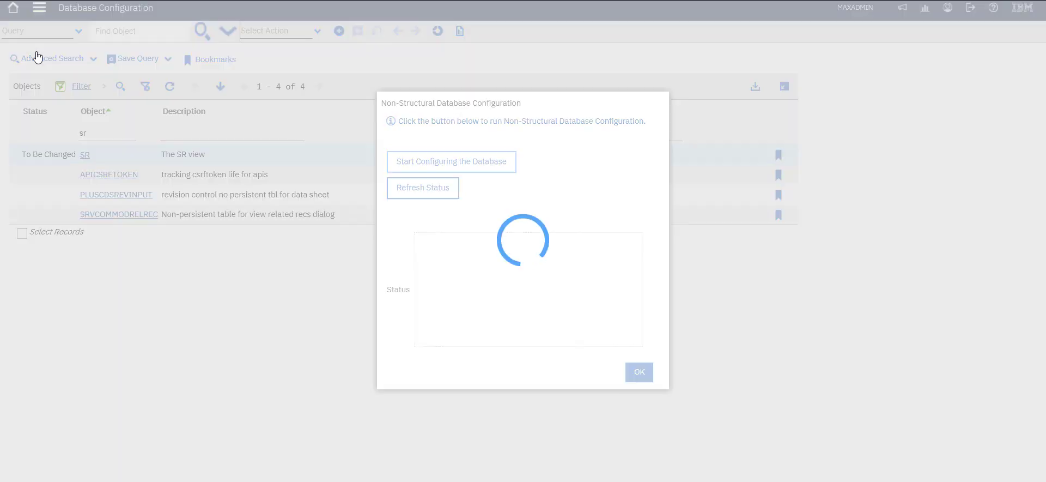
pyautogui.click(451, 162)
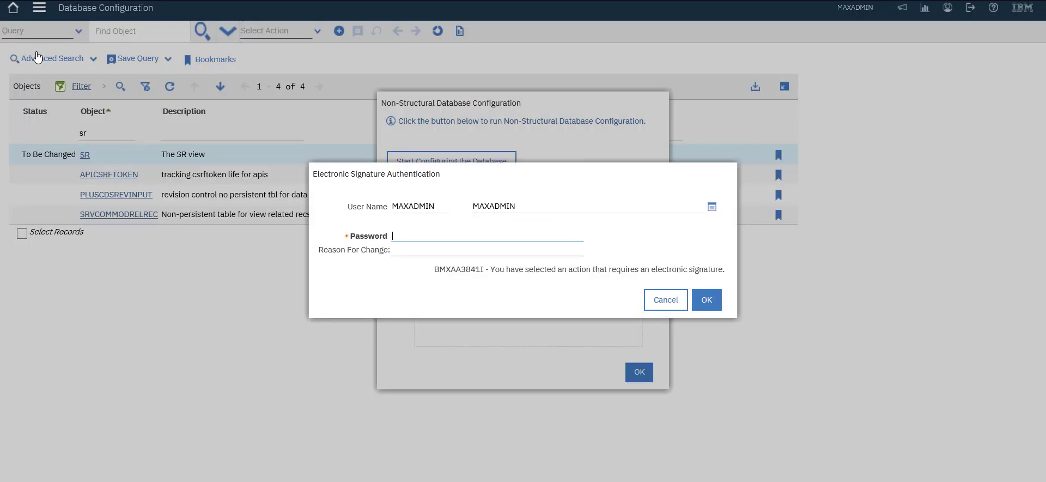
pyautogui.write('••')
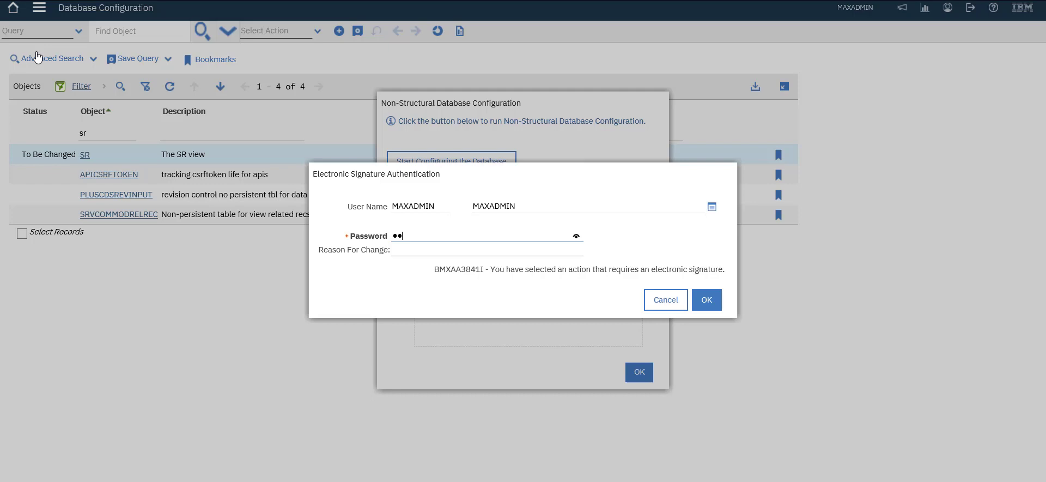
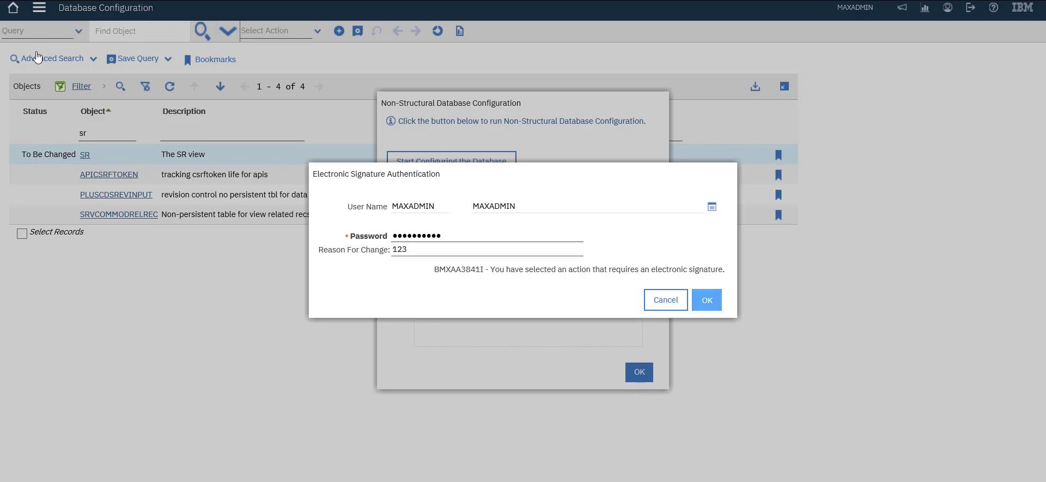
pyautogui.click(707, 299)
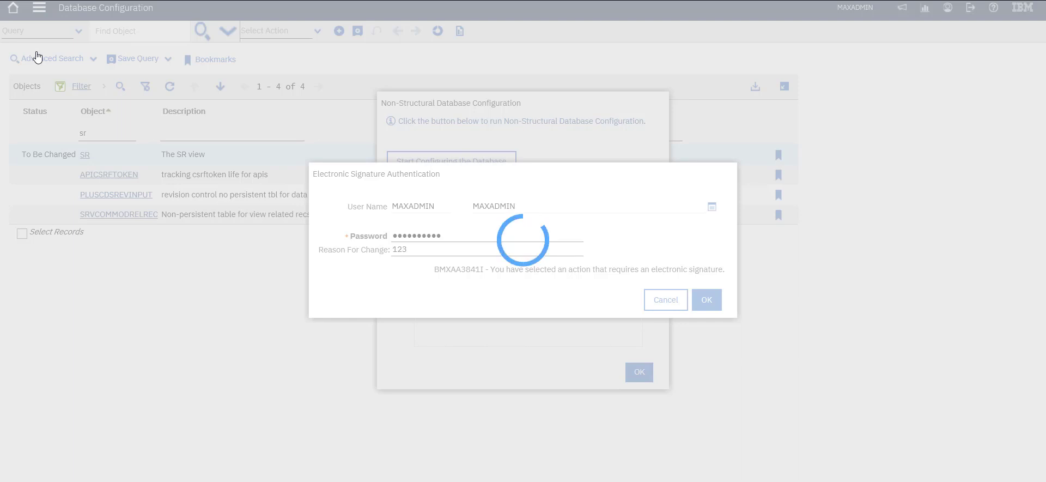
pyautogui.click(707, 299)
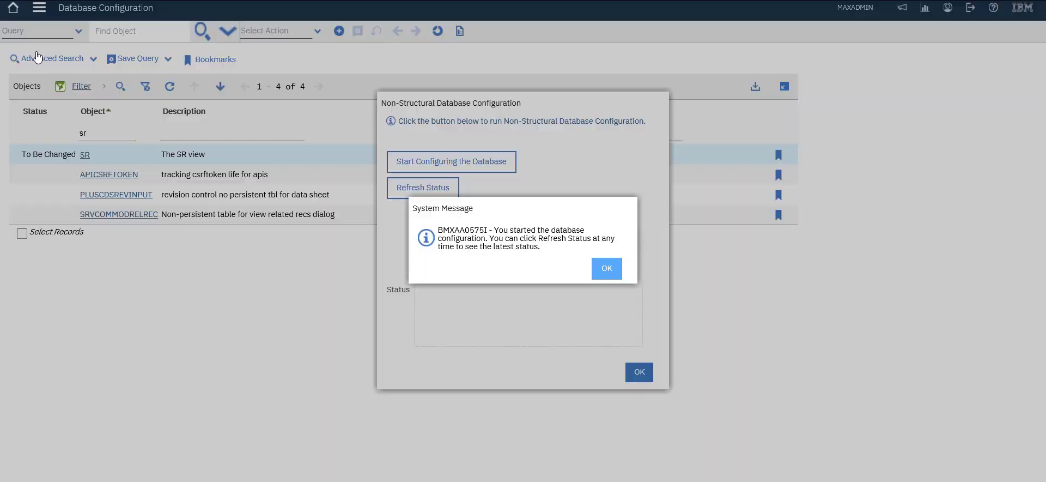
# Refresh the ConfigDB status until it completes without errors, then close the progress window.
pyautogui.click(605, 267)
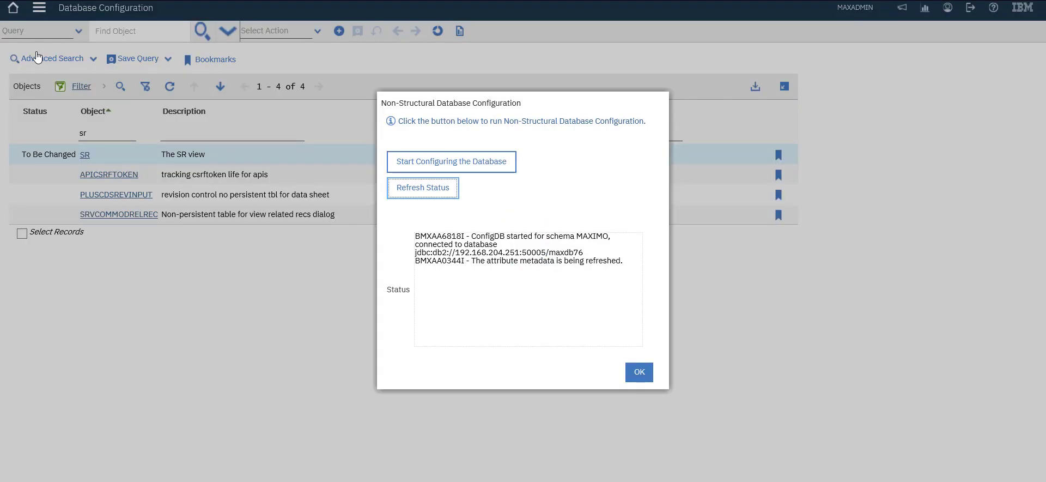
pyautogui.click(423, 188)
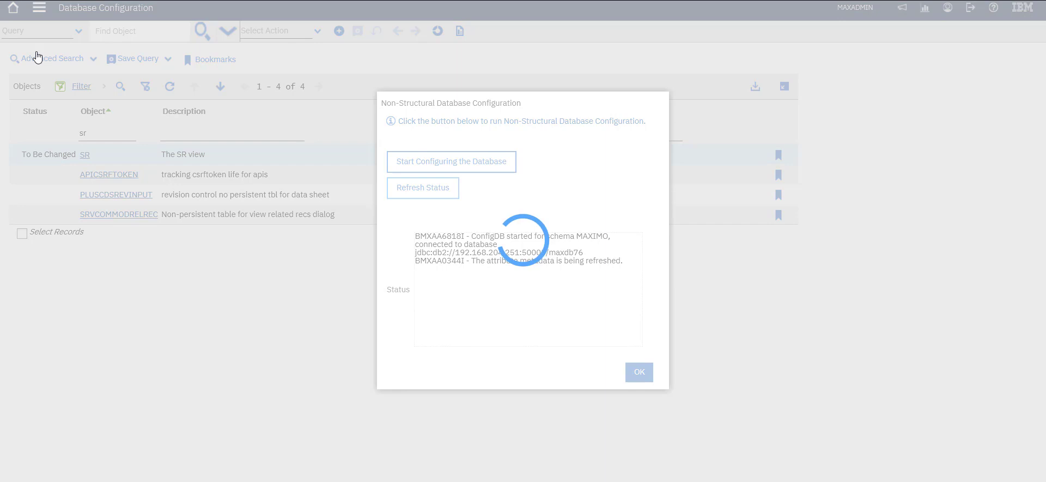
pyautogui.click(422, 187)
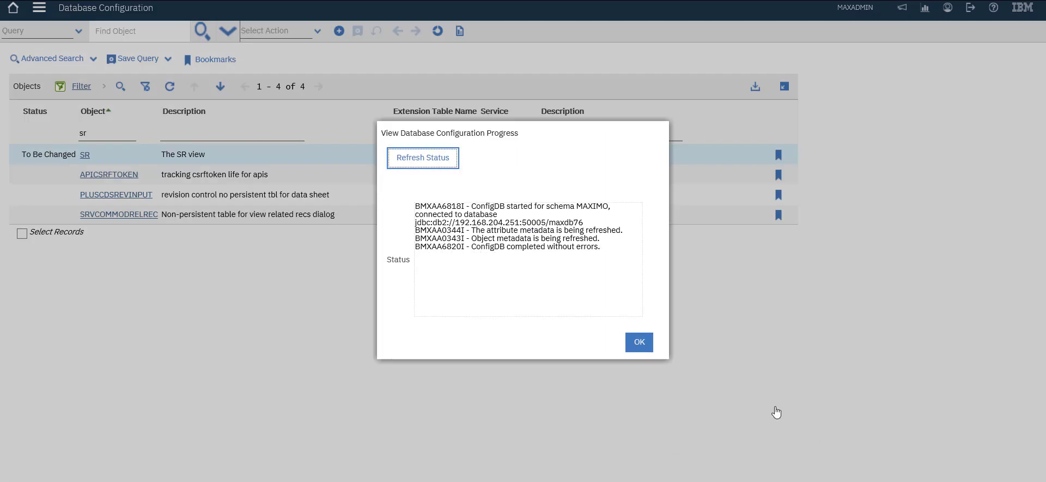
pyautogui.moveTo(454, 238)
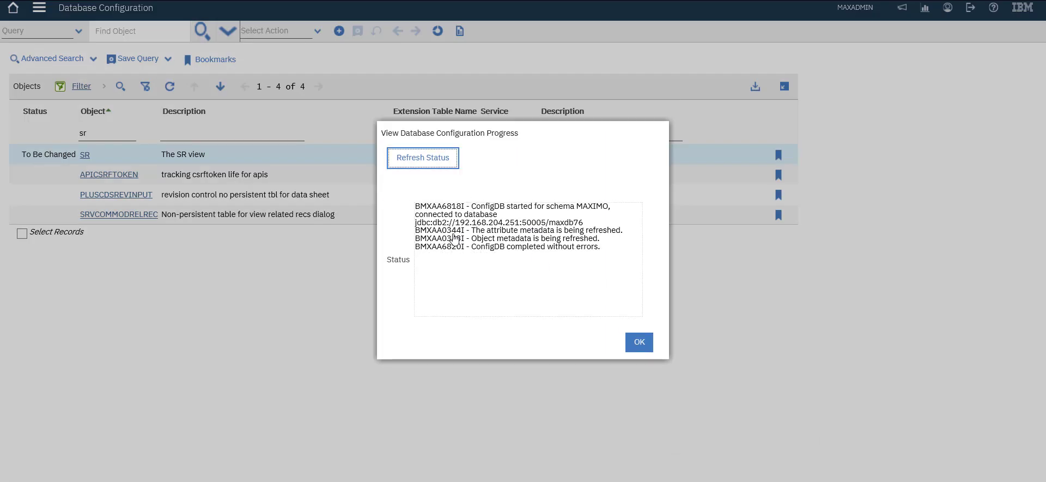
pyautogui.click(423, 157)
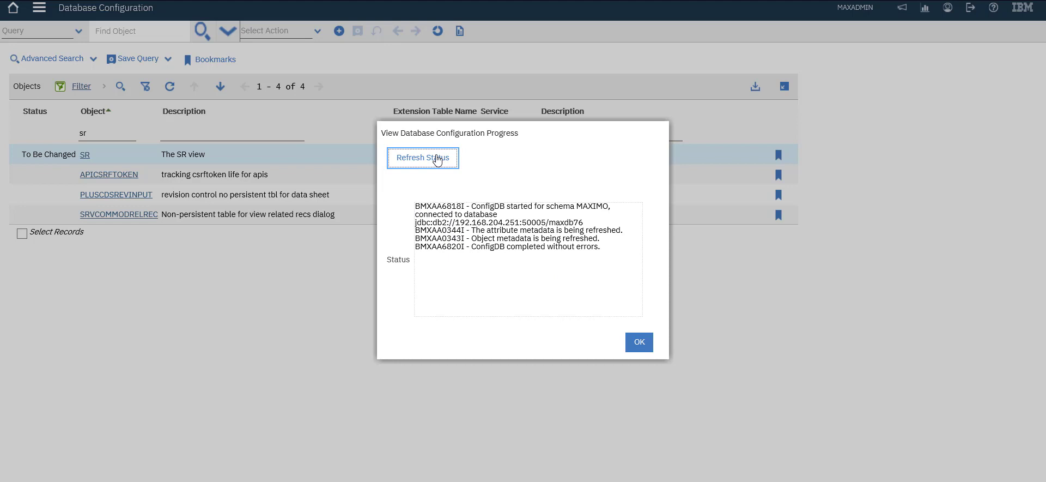
pyautogui.click(423, 157)
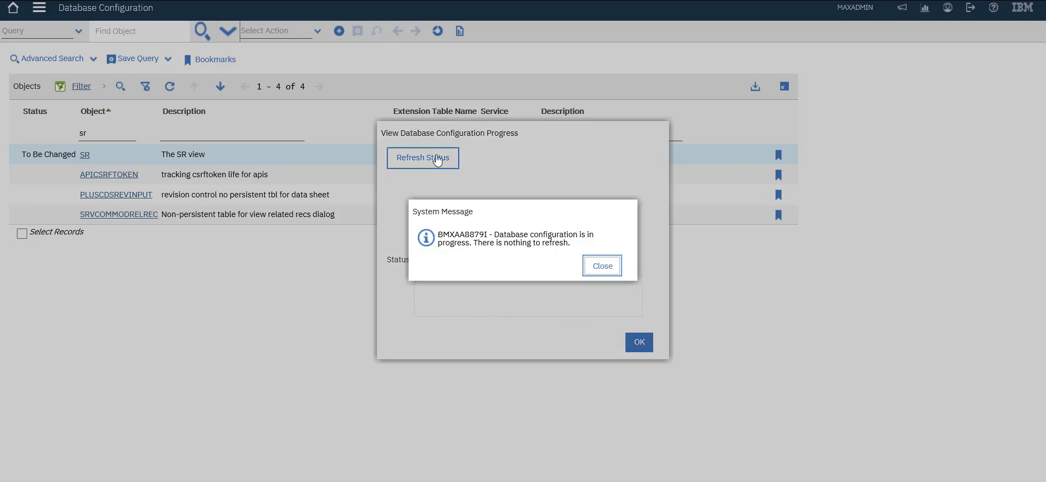
pyautogui.click(601, 265)
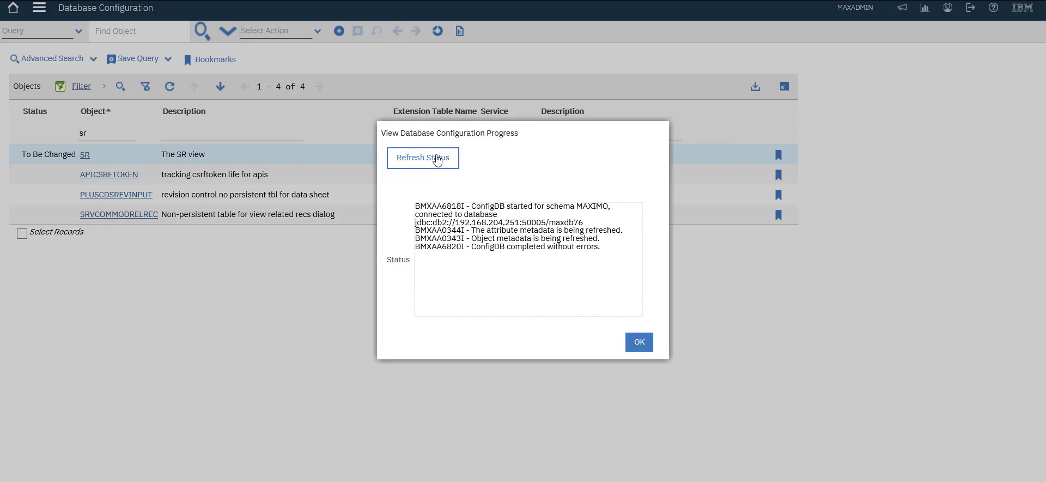
pyautogui.click(639, 341)
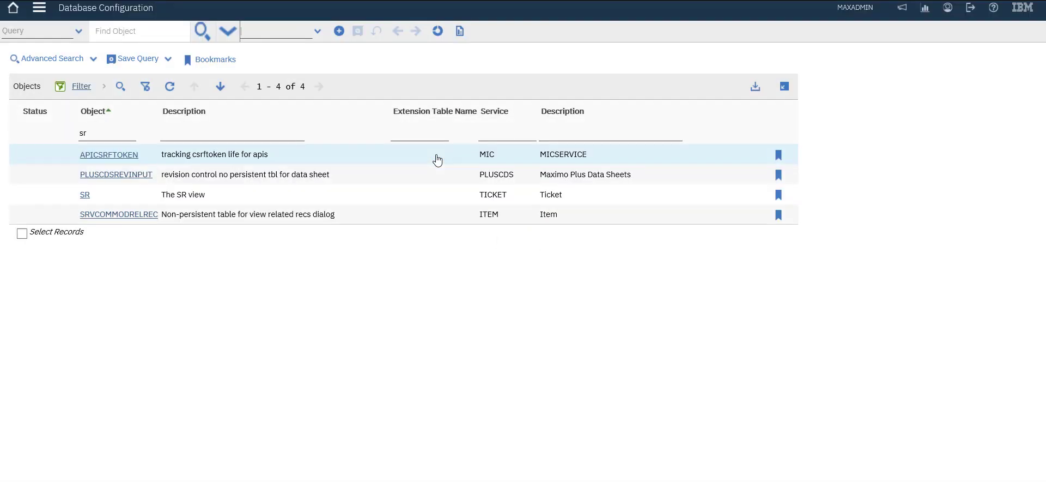
# Open Service Requests and insert new request 1054, prefilled with Reported By MAXADMIN.
pyautogui.click(39, 7)
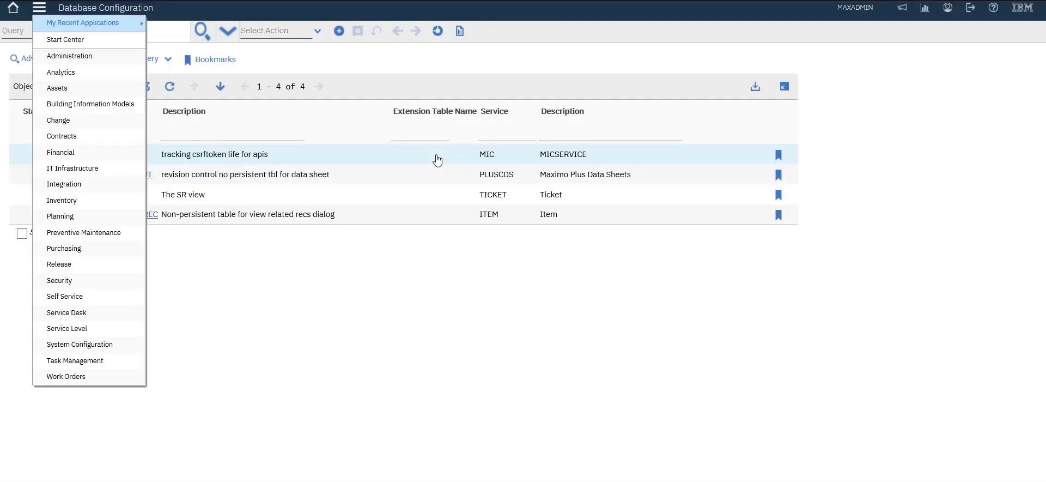
pyautogui.moveTo(66, 375)
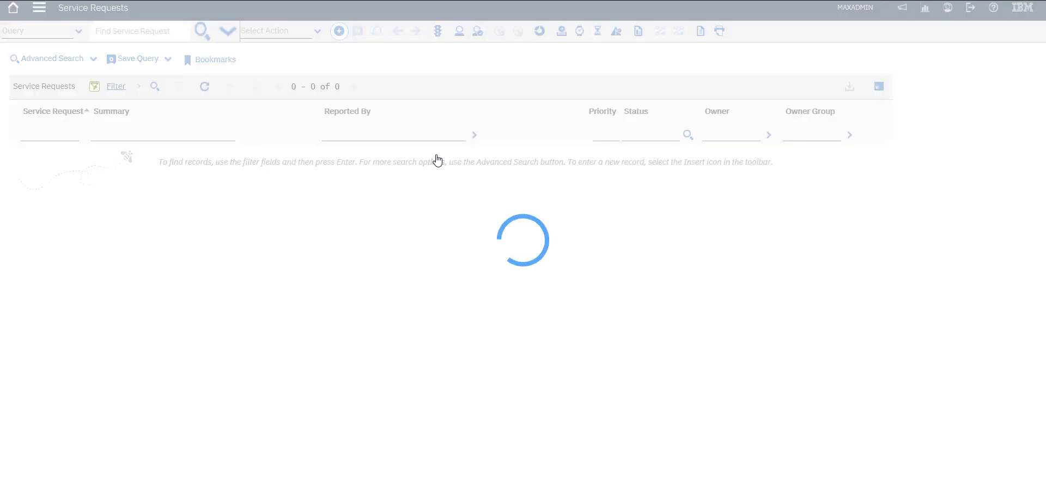
pyautogui.click(339, 31)
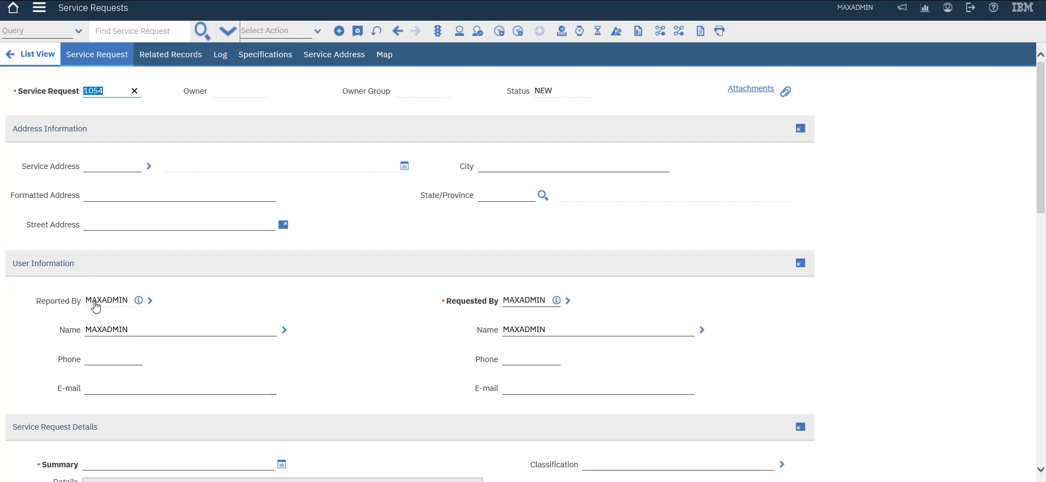
pyautogui.moveTo(109, 294)
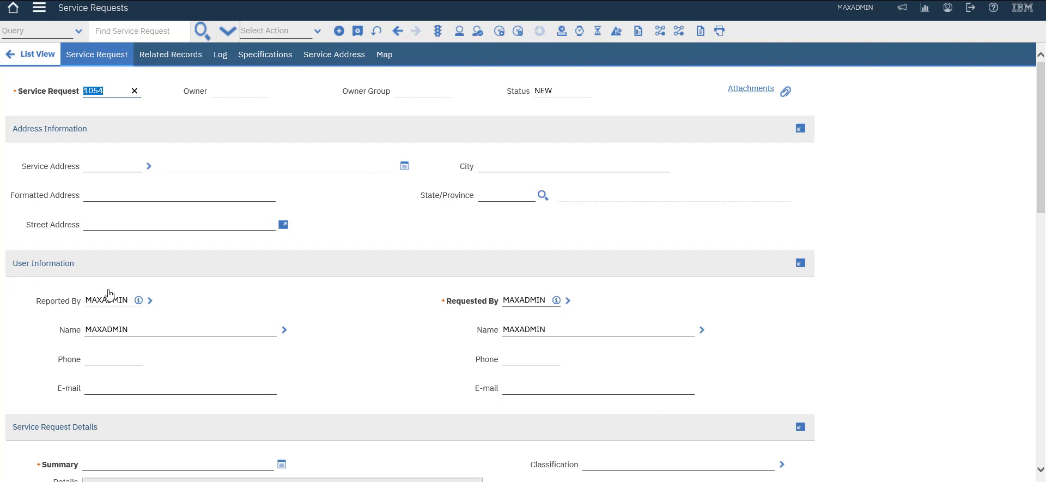
pyautogui.moveTo(133, 334)
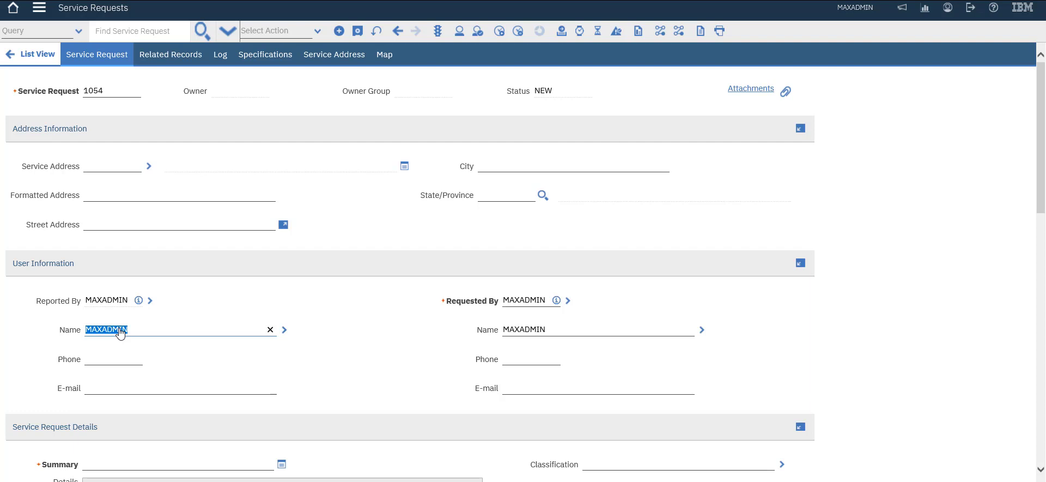
pyautogui.click(107, 329)
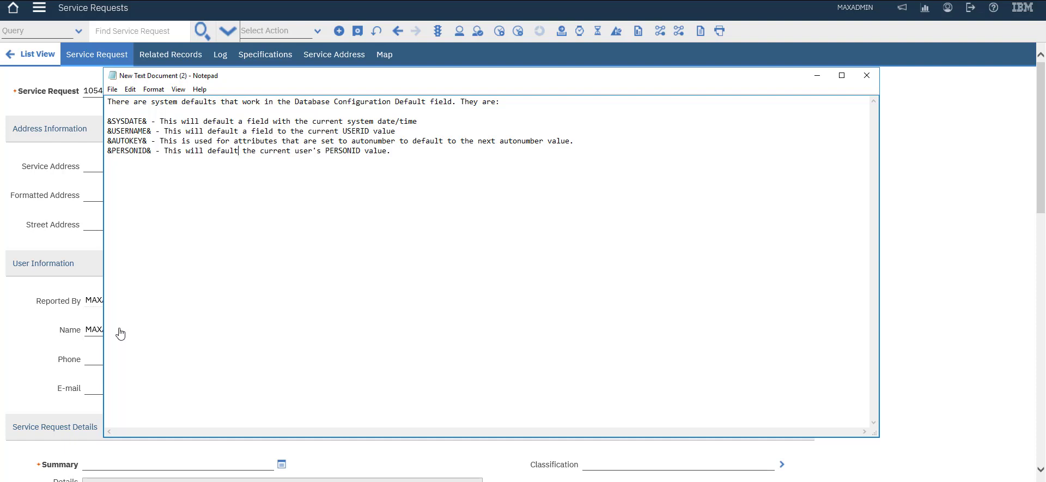
pyautogui.doubleClick(127, 121)
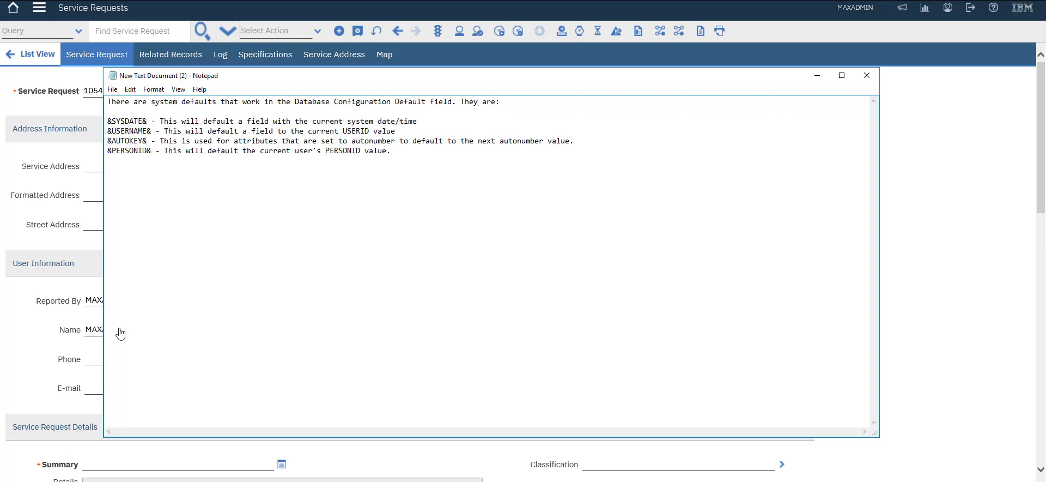
pyautogui.doubleClick(131, 130)
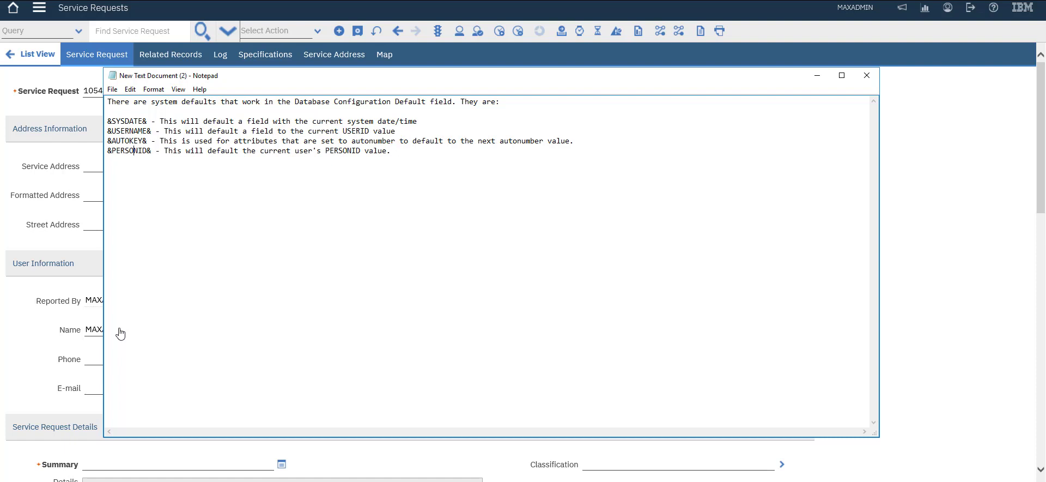
pyautogui.doubleClick(131, 149)
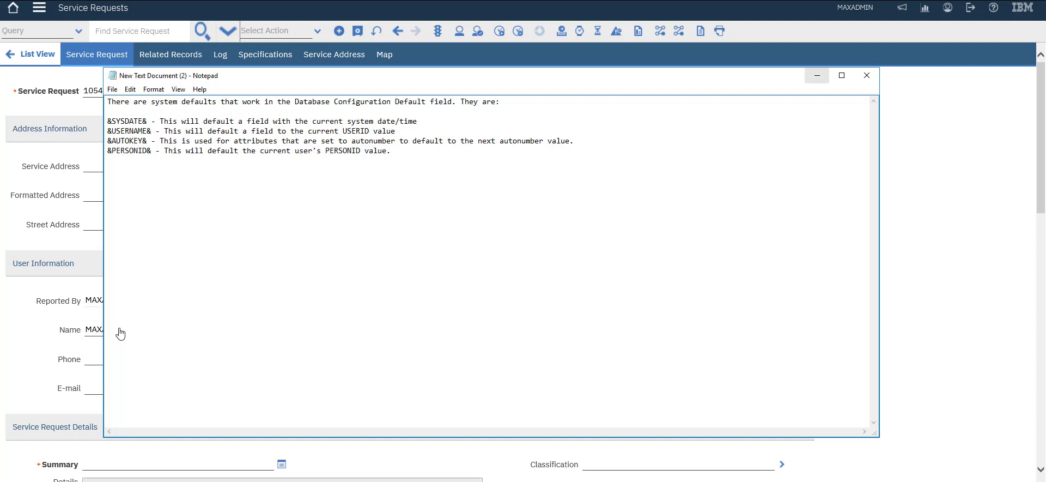
pyautogui.click(866, 75)
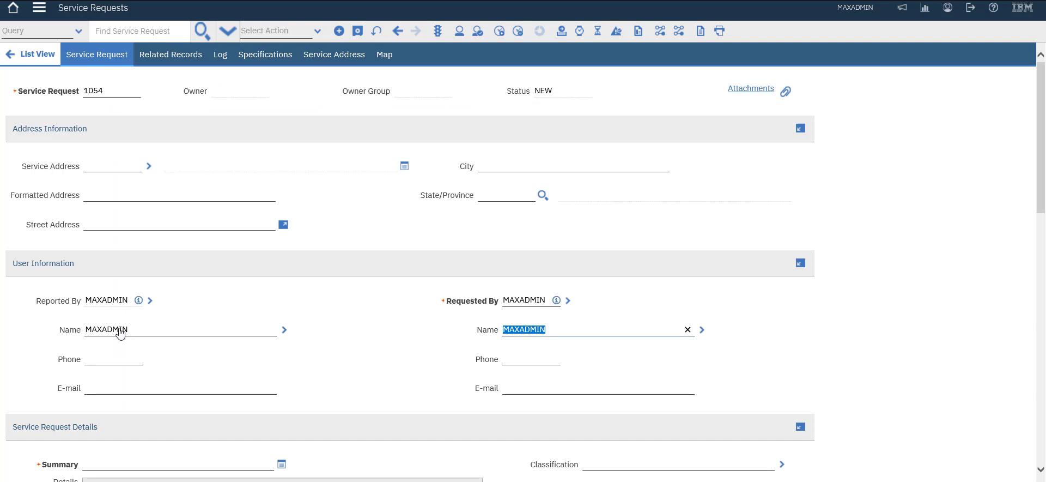